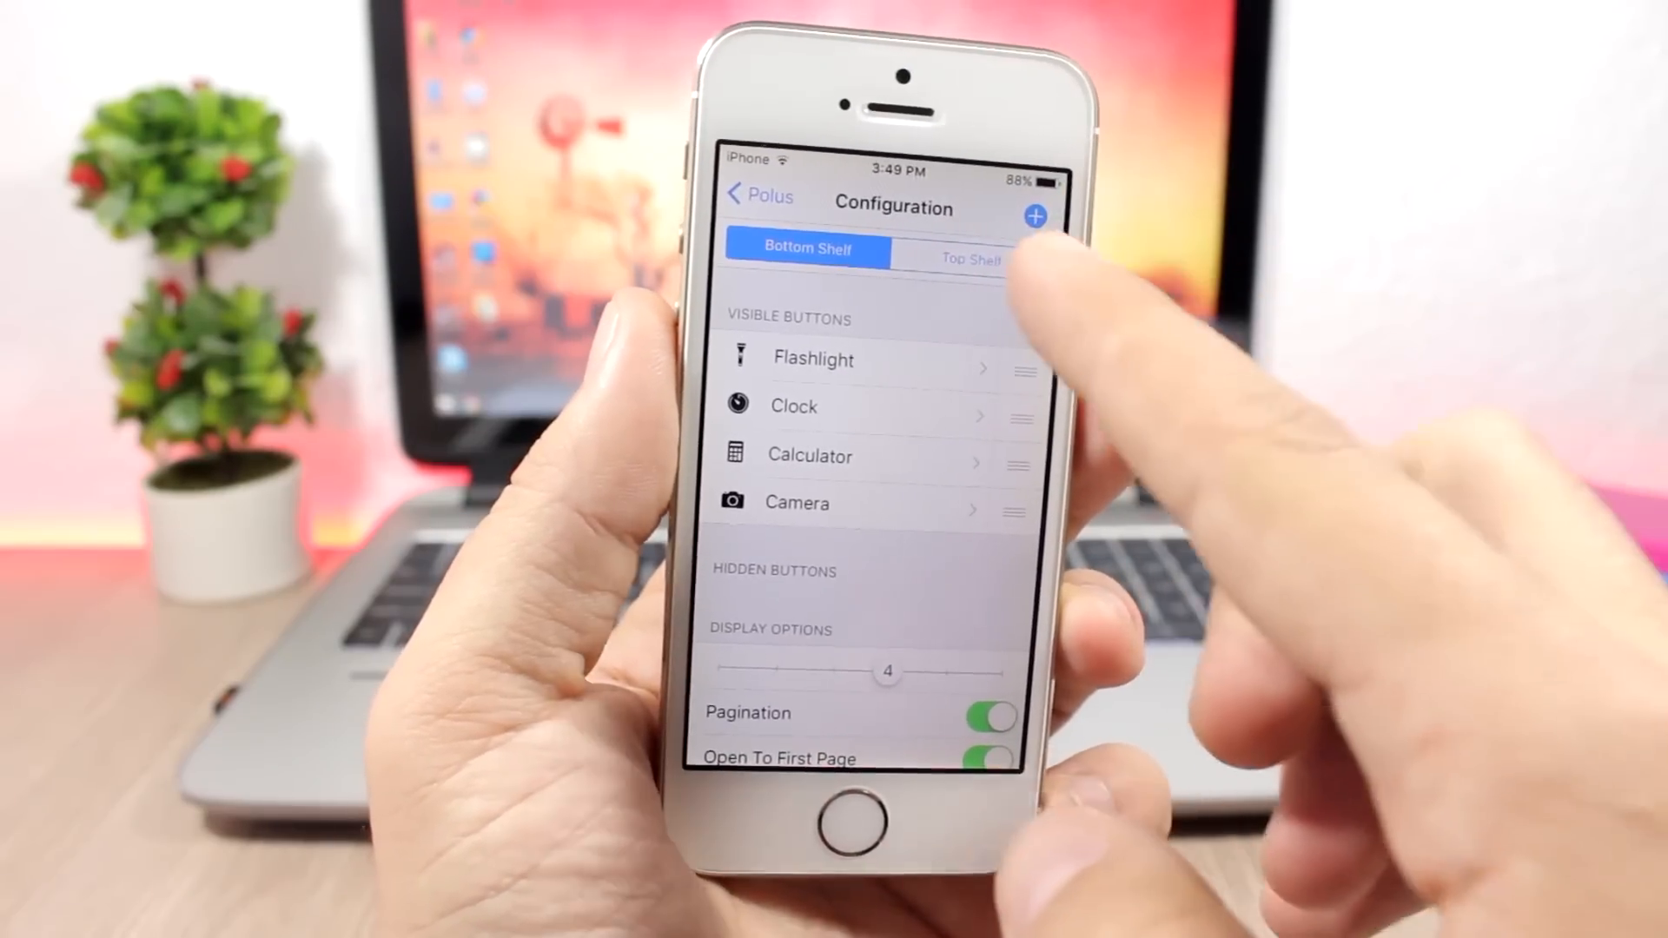
- Review the Polus bottom shelf's visible buttons: Flashlight, Clock, Calculator and Camera
left_click(962, 260)
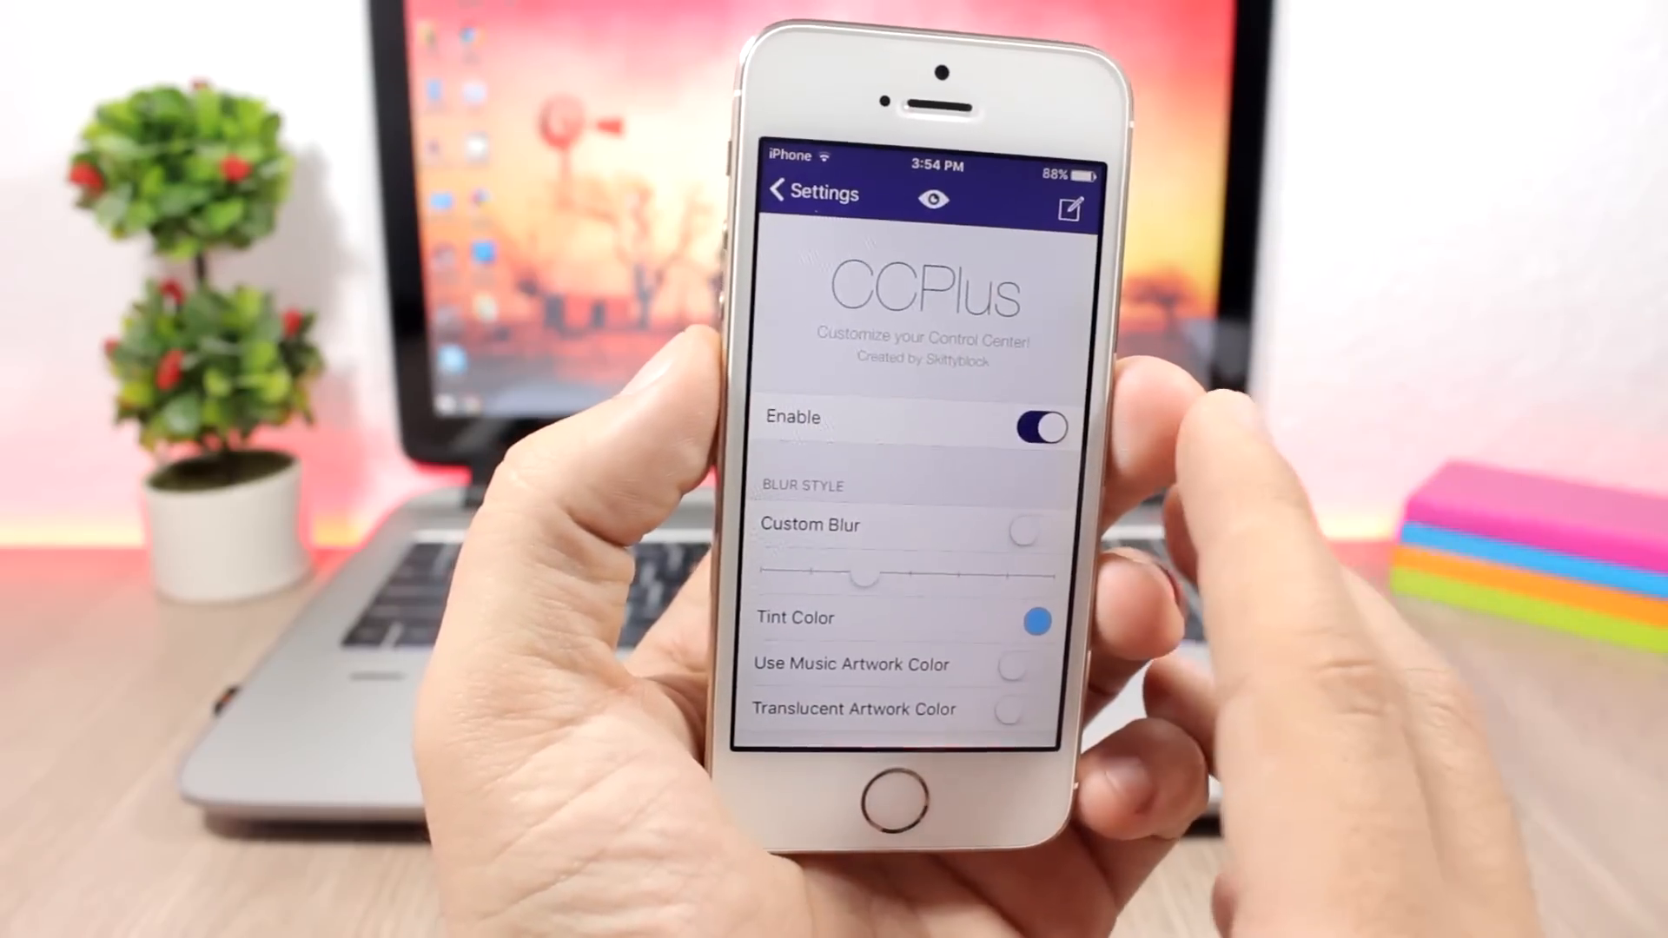
- Scroll the CCPlus settings past Enable, Blur Style and the Hide Sections toggles
scroll("up", 3)
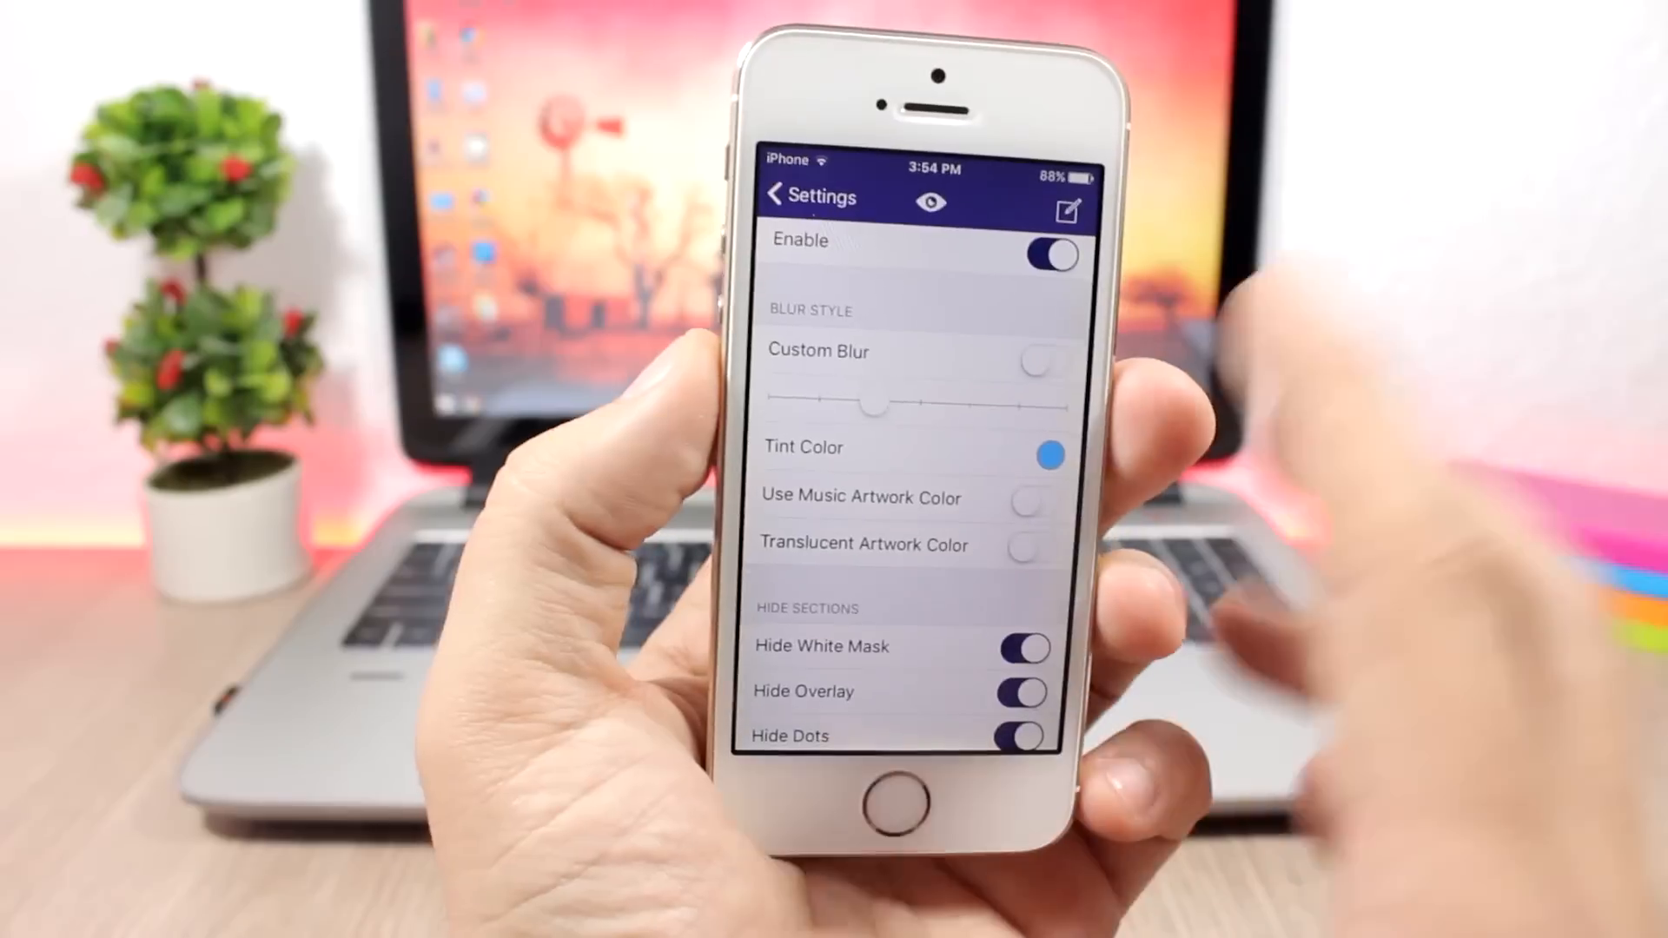